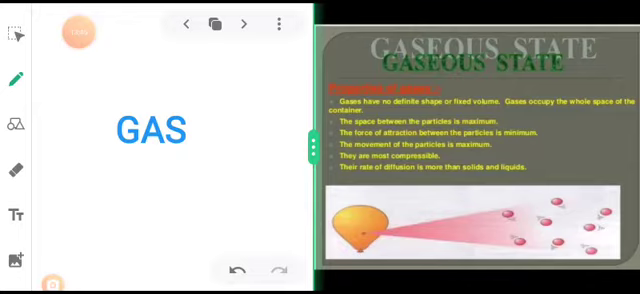
Expand the floating recorder bubble to reveal its pause, stop and screenshot buttons
{"action": "left_click", "coordinate": [79, 32]}
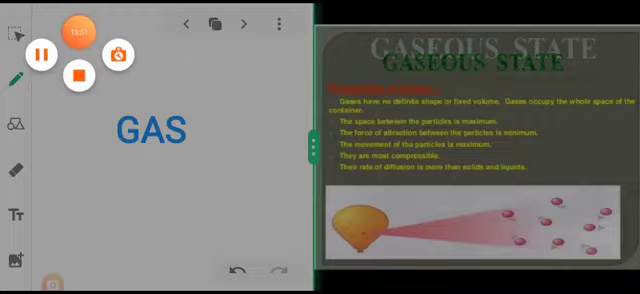